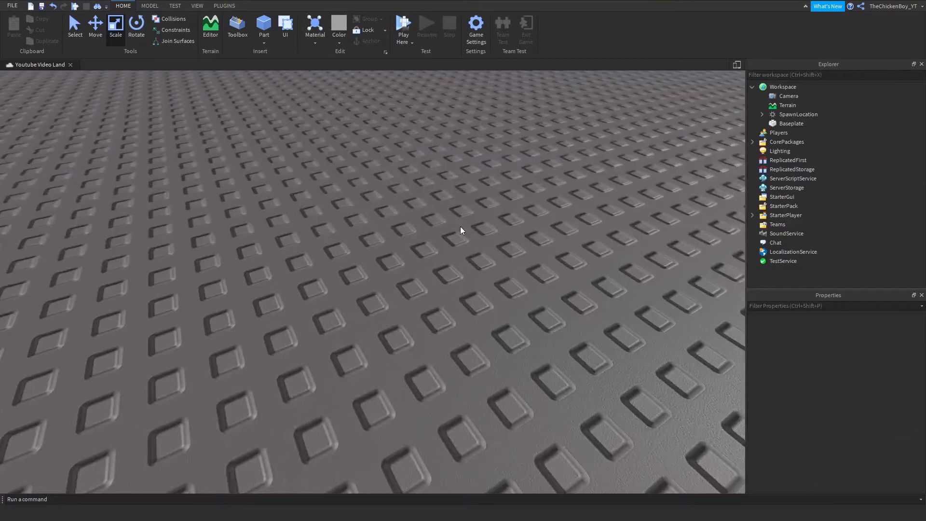
Step: Tilt the view to show the horizon above the baseplate
drag(460, 230, 340, 138)
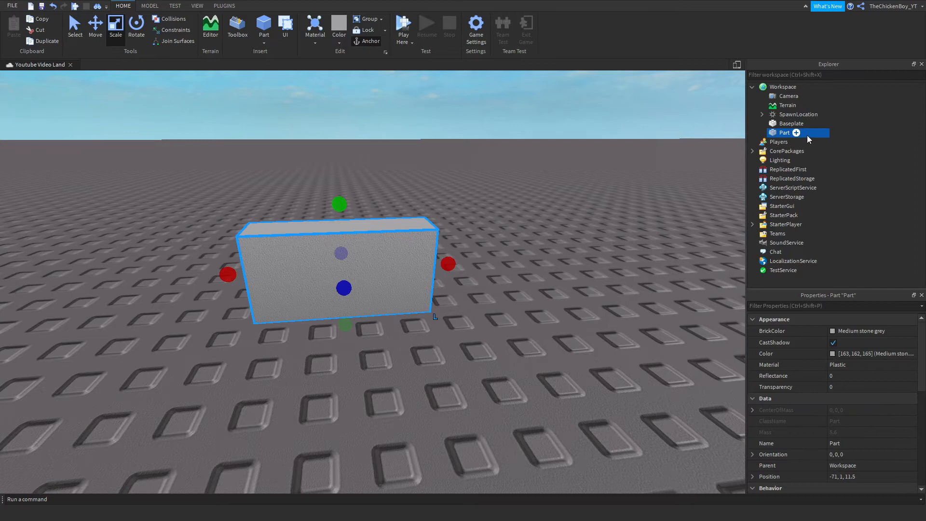
Step: Insert a ClickDetector and then a Script into the Part from Explorer
click(795, 132)
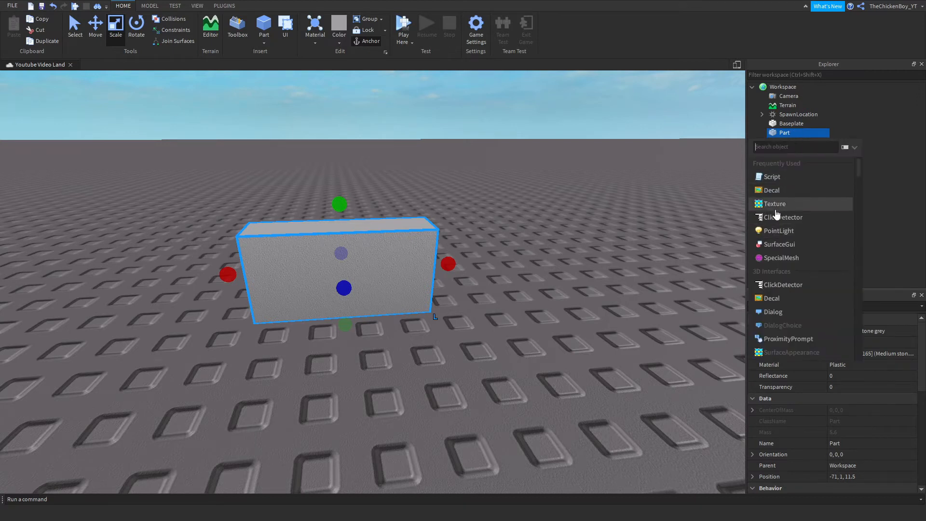
click(784, 216)
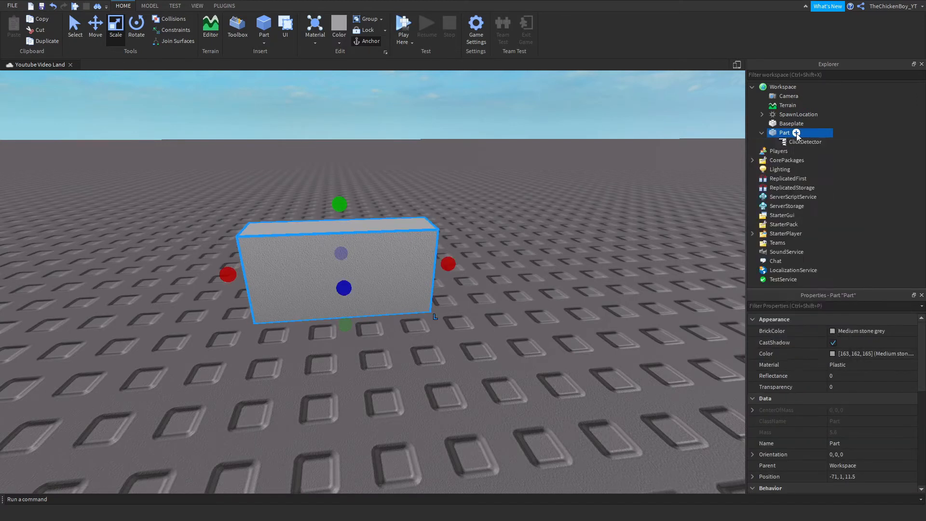
click(795, 132)
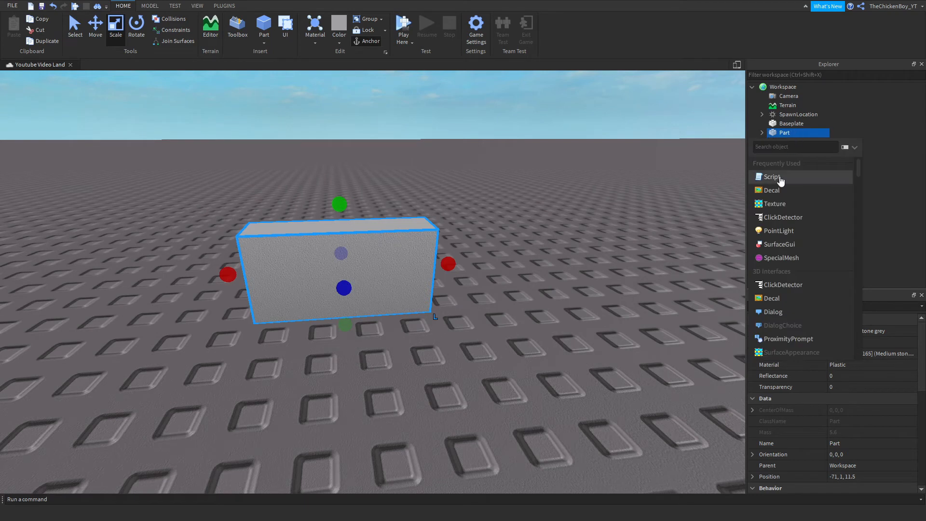
click(772, 176)
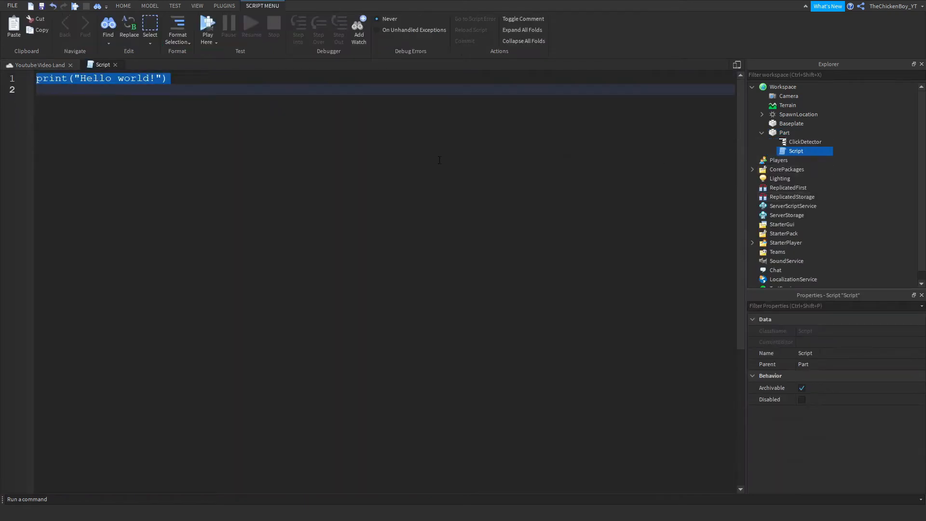
Step: Write a ClickDetector.MouseClick:Connect function creating a local part with Instance.new("Part")
text(script)
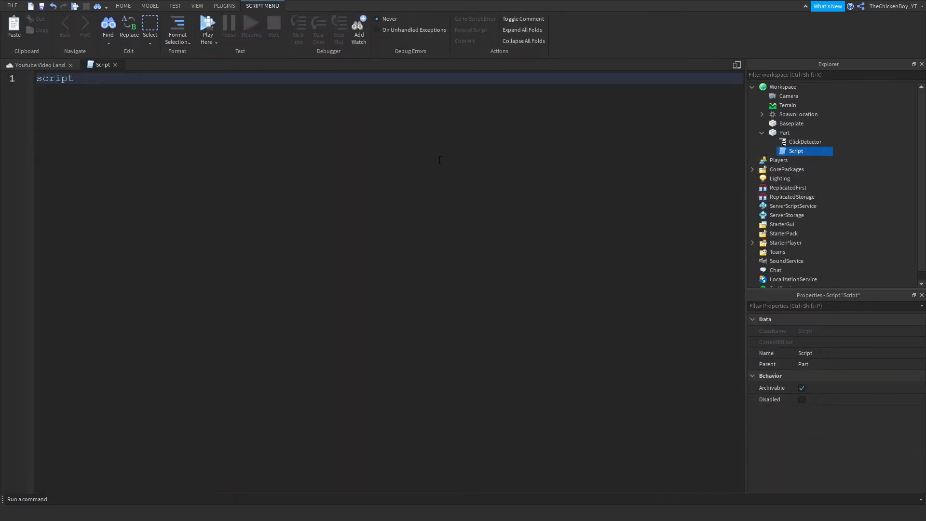
text(.Parent.ClickDetector)
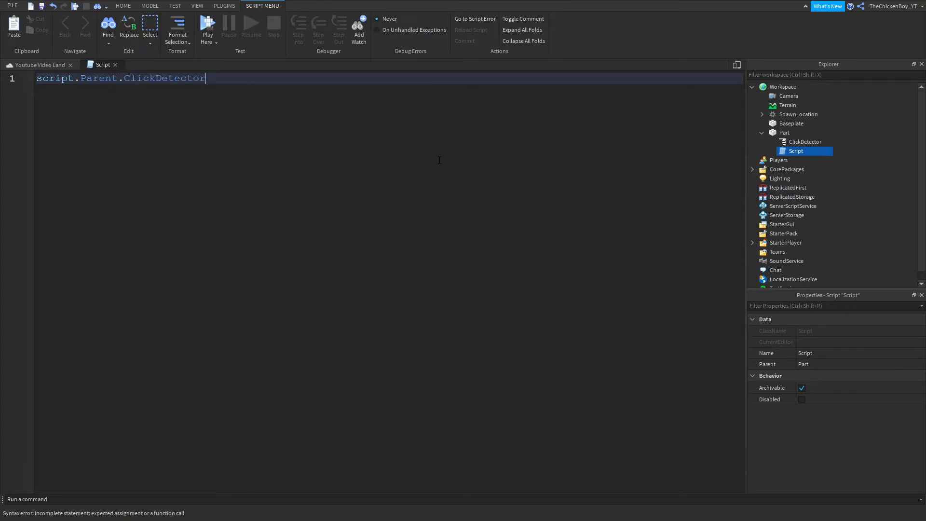
text(.MouseClick)
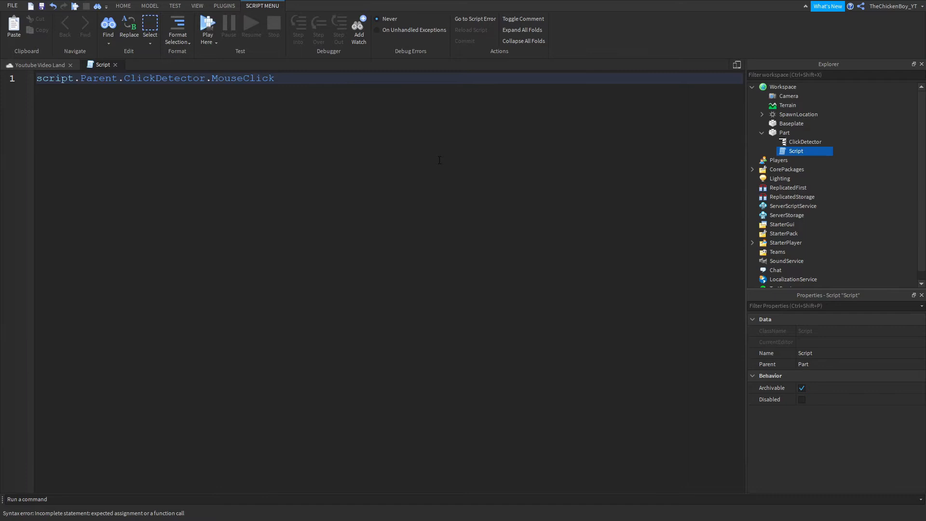
text(:Connect())
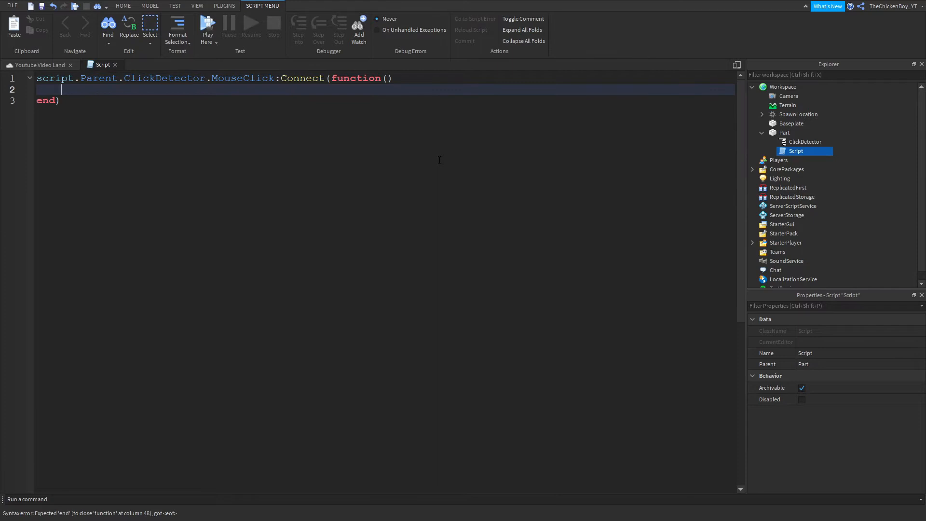
text(l)
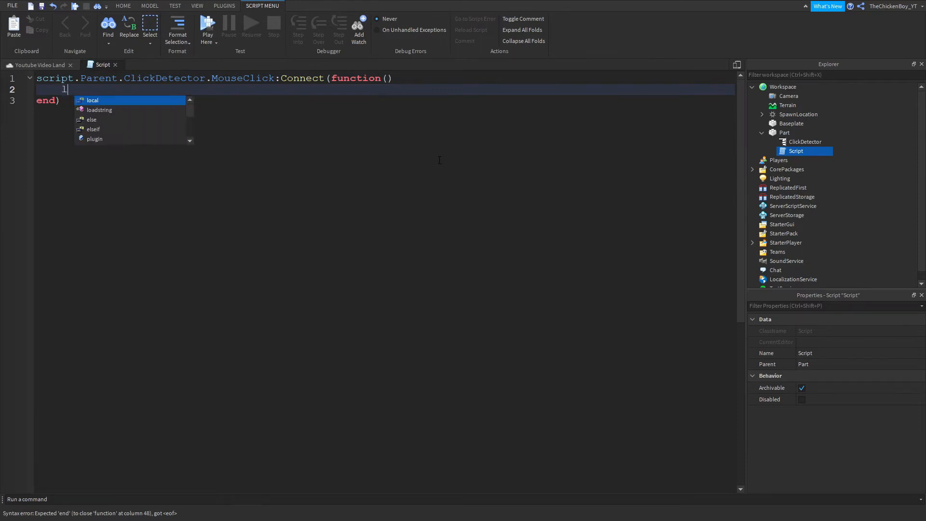
text(ocal part)
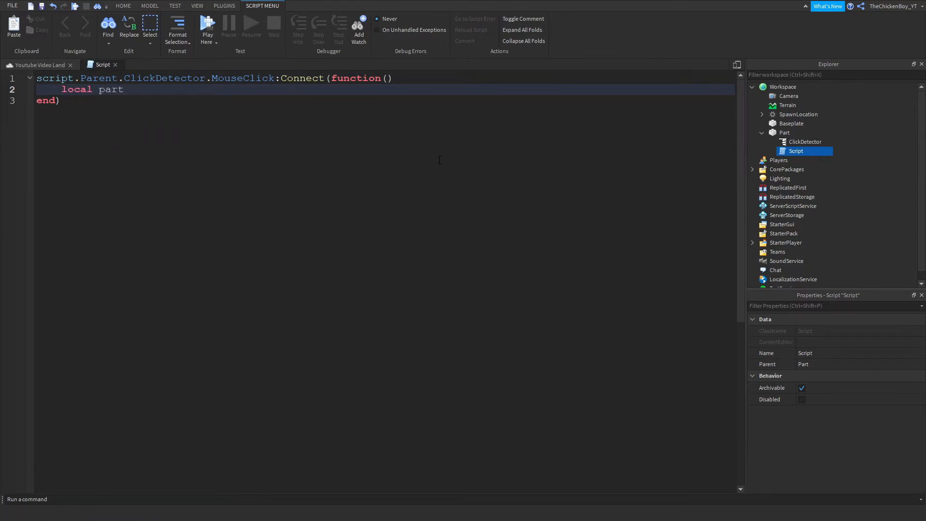
text(= In s)
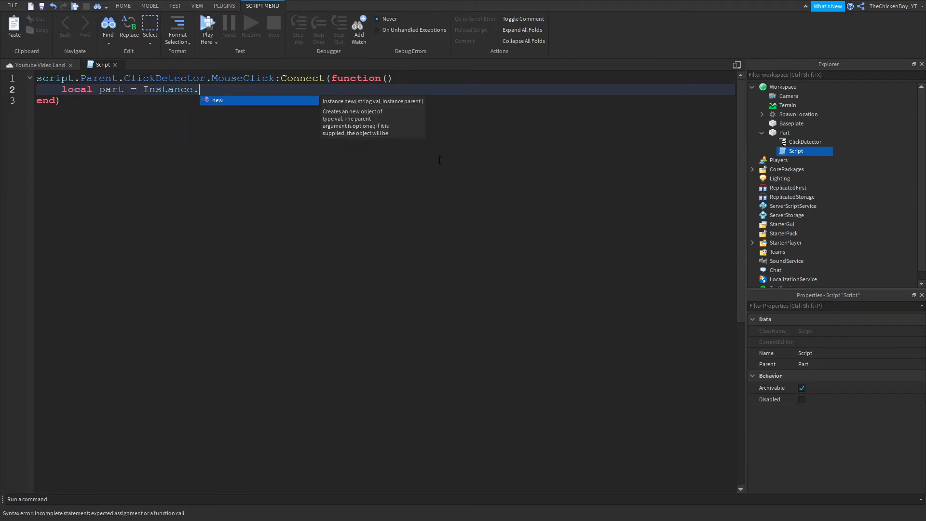
text(new("Part)
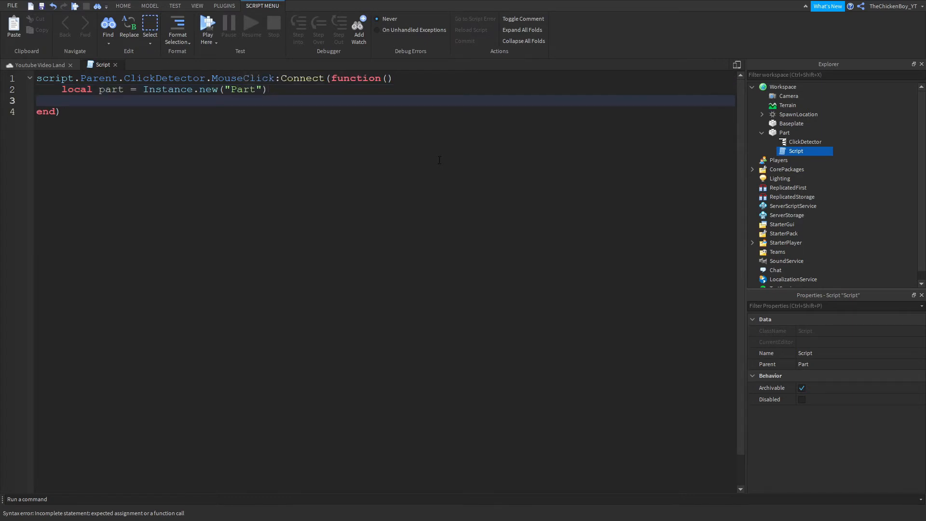
Step: Add the line part.Parent = game.Workspace inside the click function
text(part.)
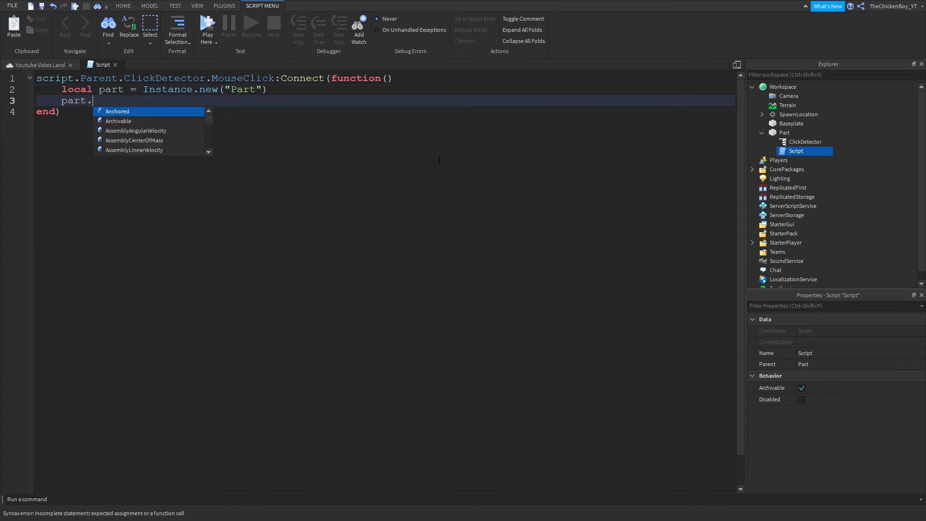
text(Parent =)
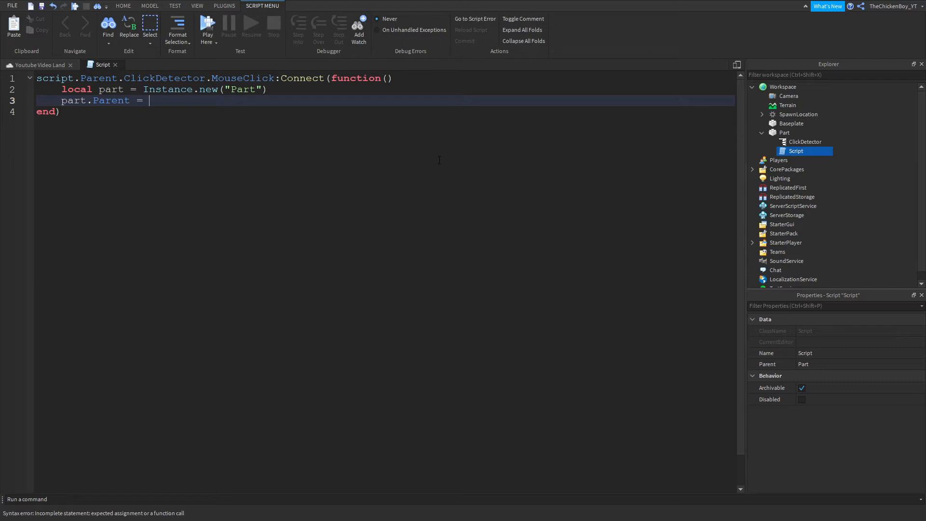
text(game.Workspace)
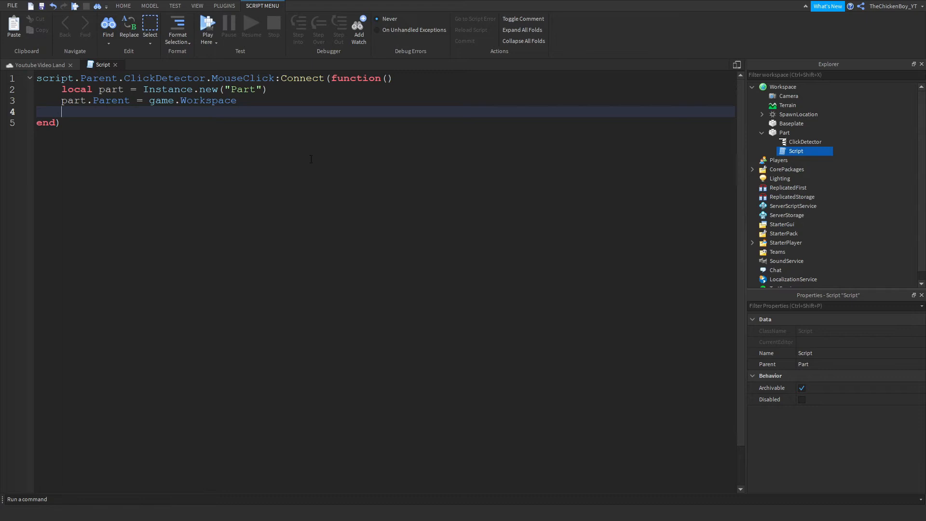
mouse_move(279, 179)
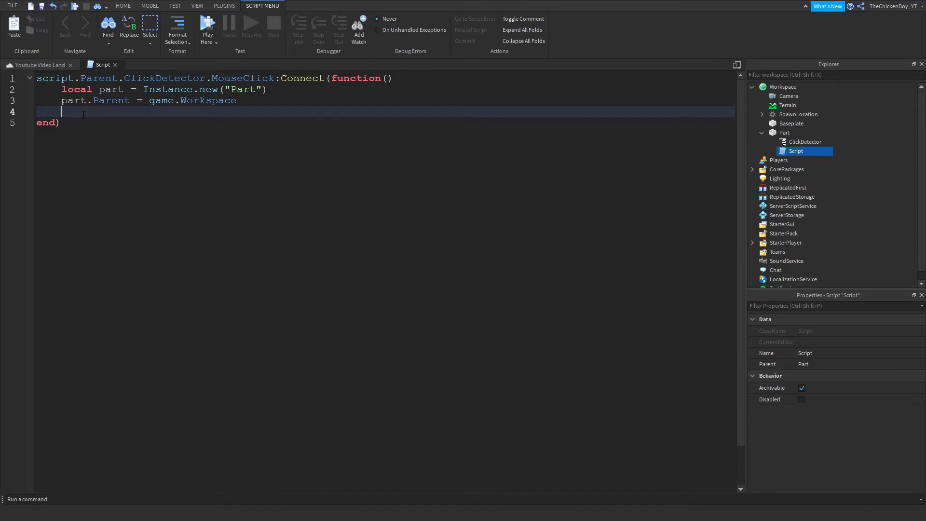
Step: Add part.Position = script.Parent.Position + Vector3.new(0,5,0), then start a new line
text(pa)
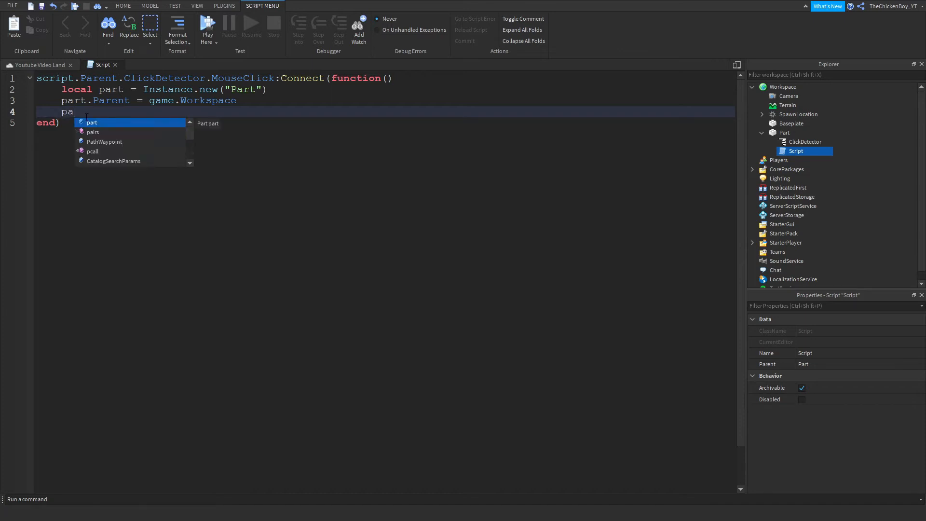
text(.)
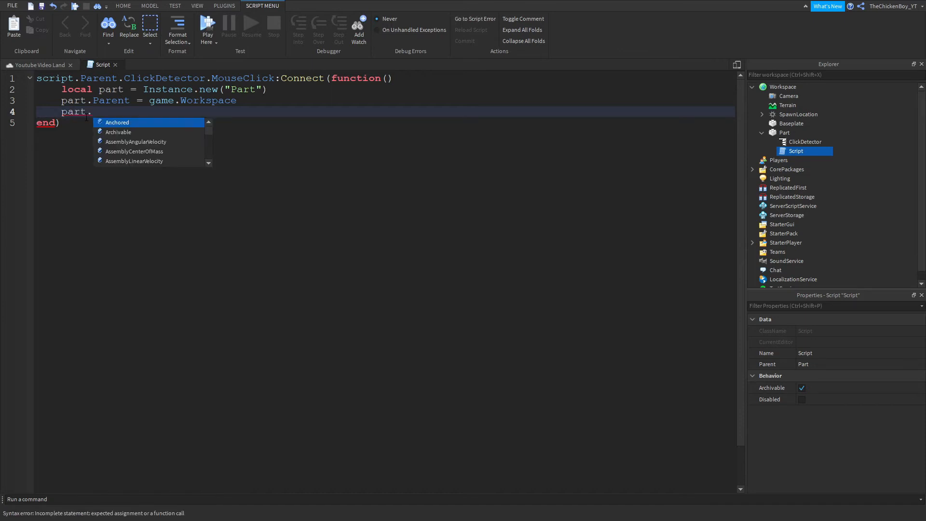
text(Position =)
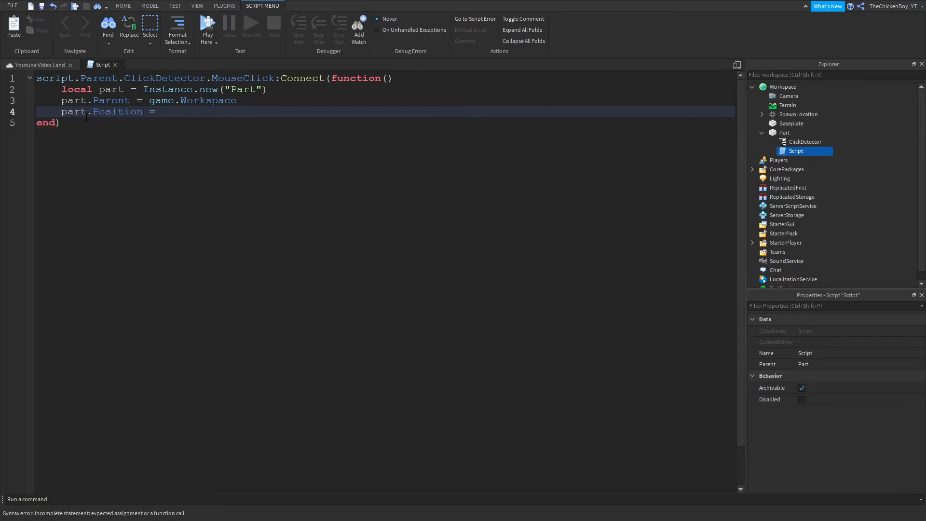
text(script.P)
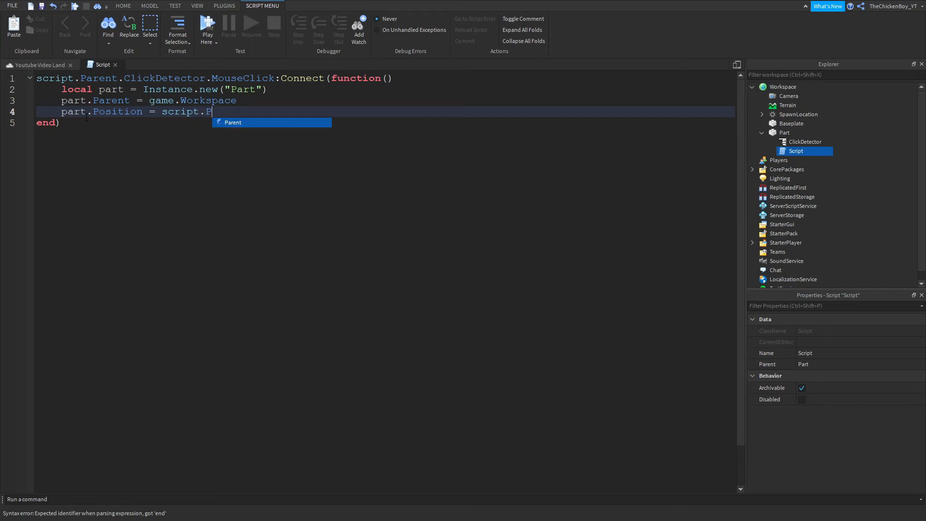
text(arent.Position)
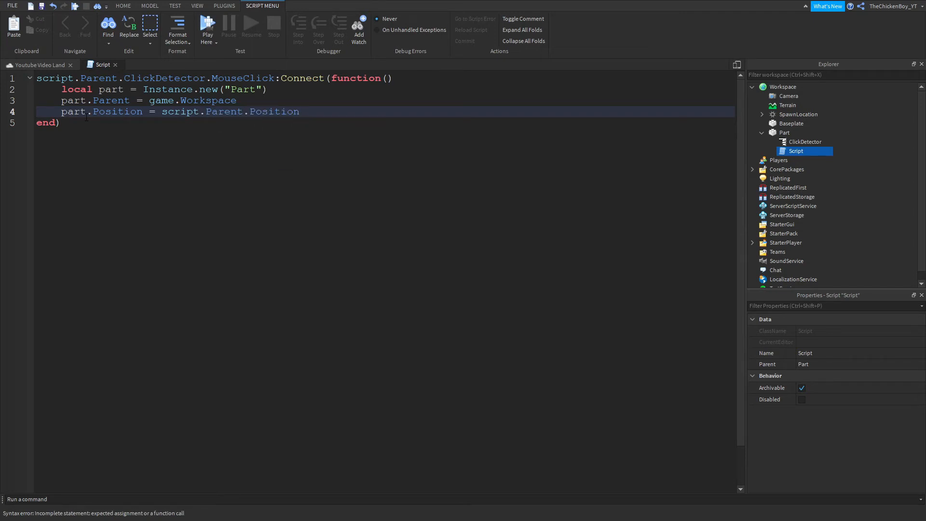
text(+)
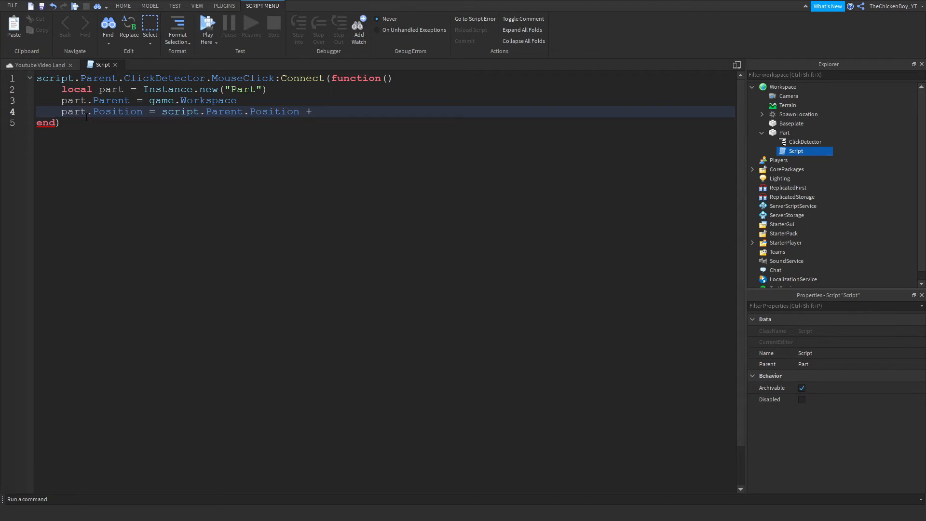
text(Vector3#)
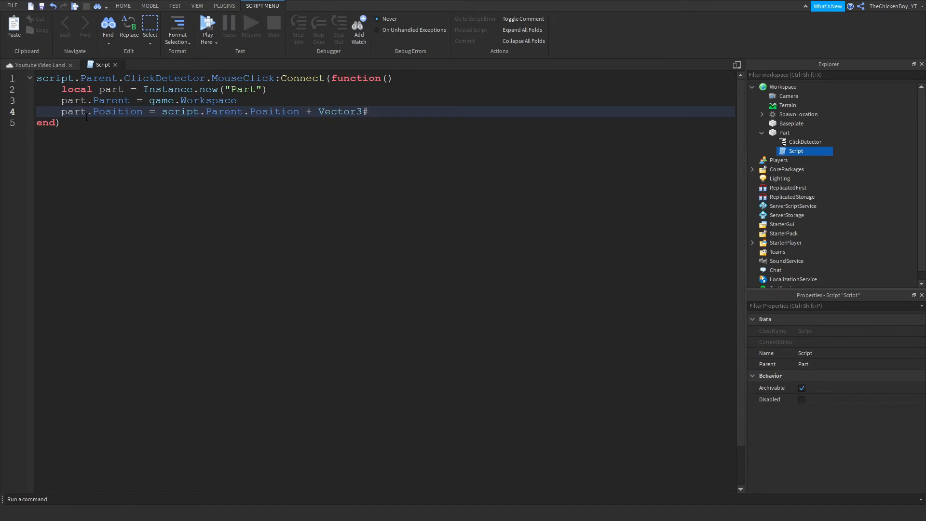
text(new())
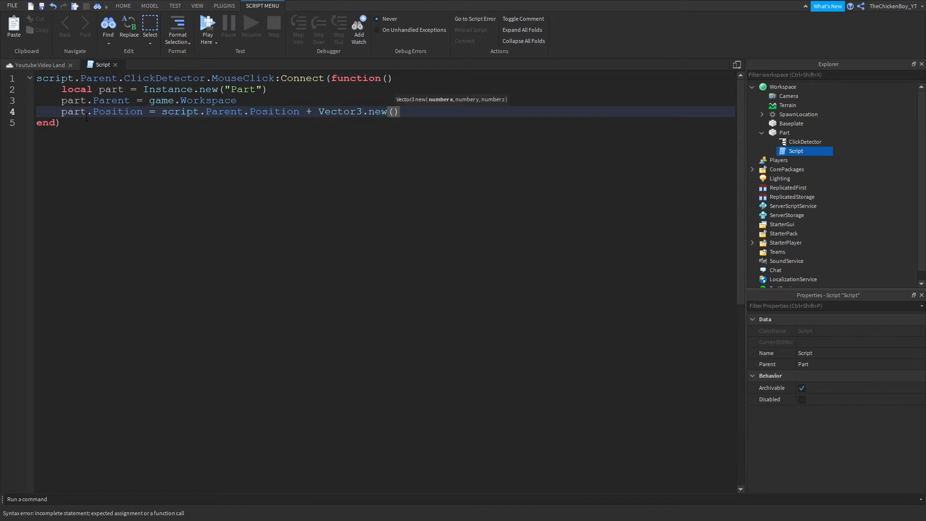
text(0,5)
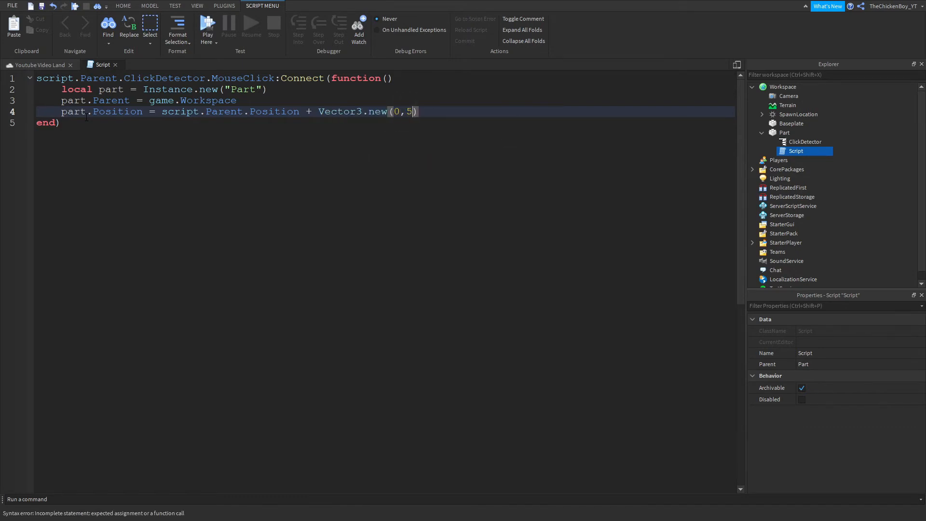
text(,0)
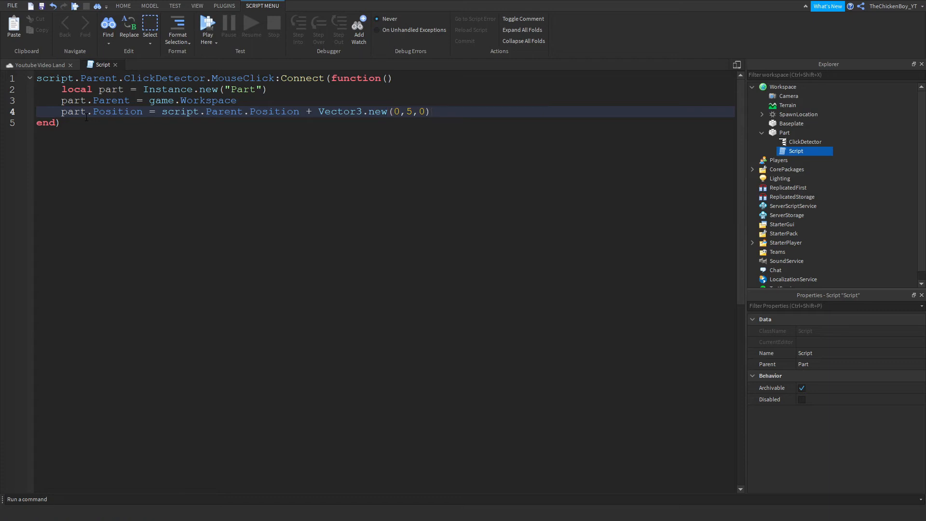
key(enter)
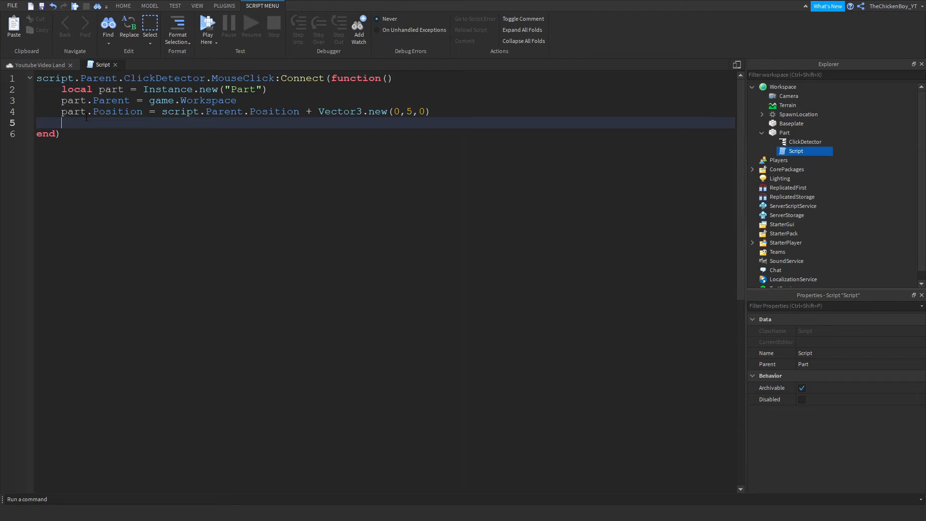
Step: Add a part.Anchored line for the spawned part and start a new line
text(part.)
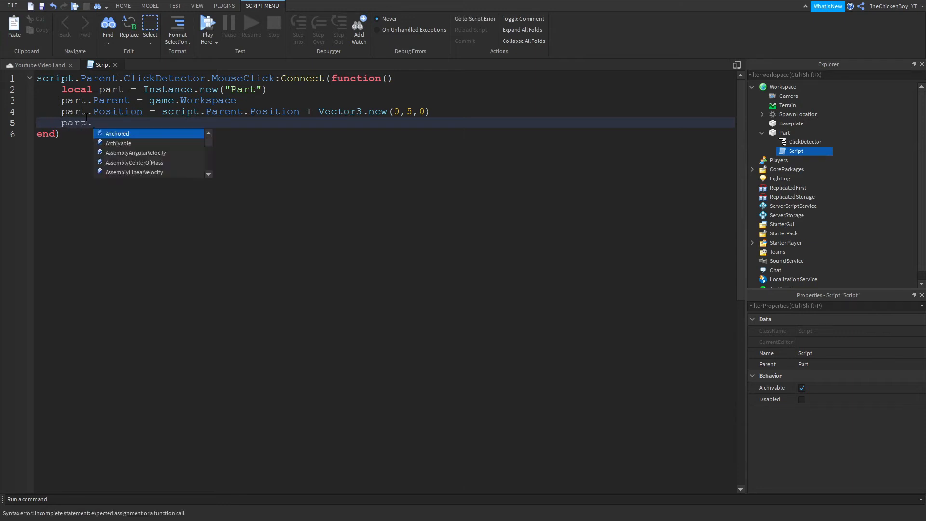
text(Anchored = false)
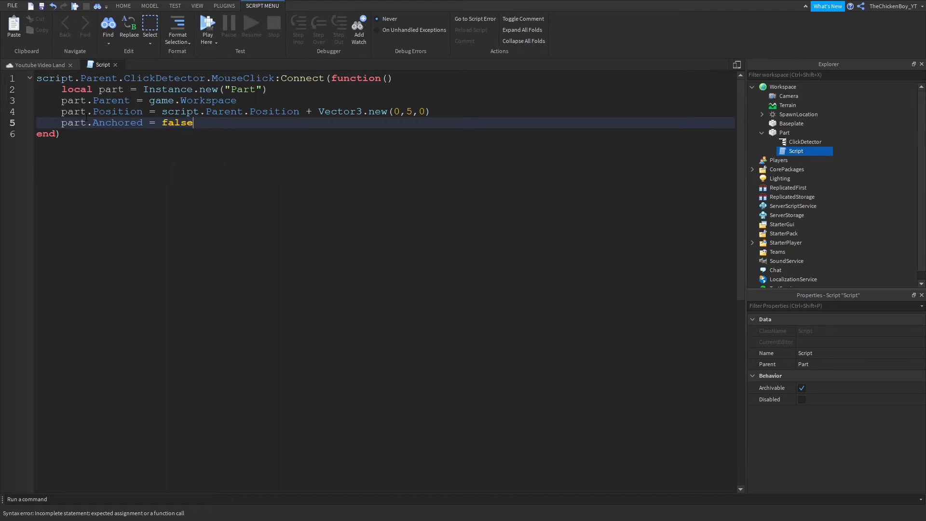
key(enter)
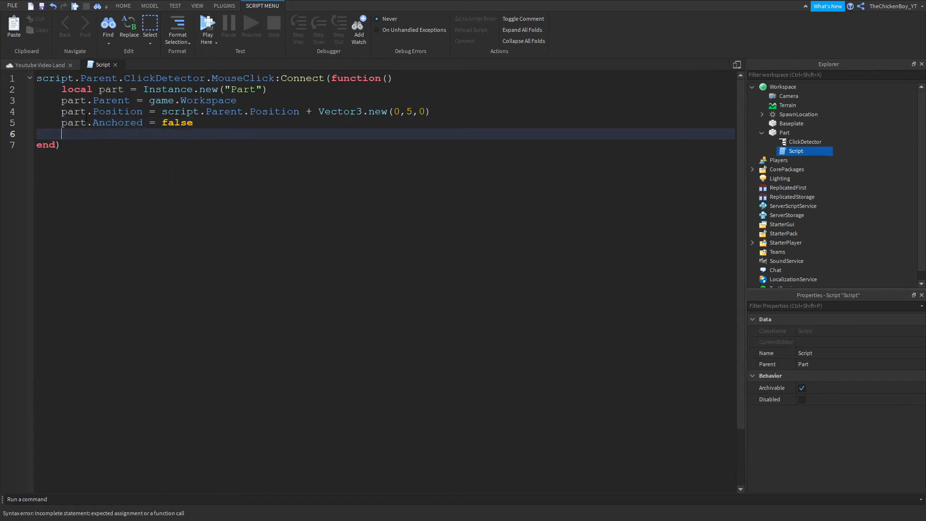
Step: Add part.Transparency = 0.5 and inspect the button part's properties
text(part.)
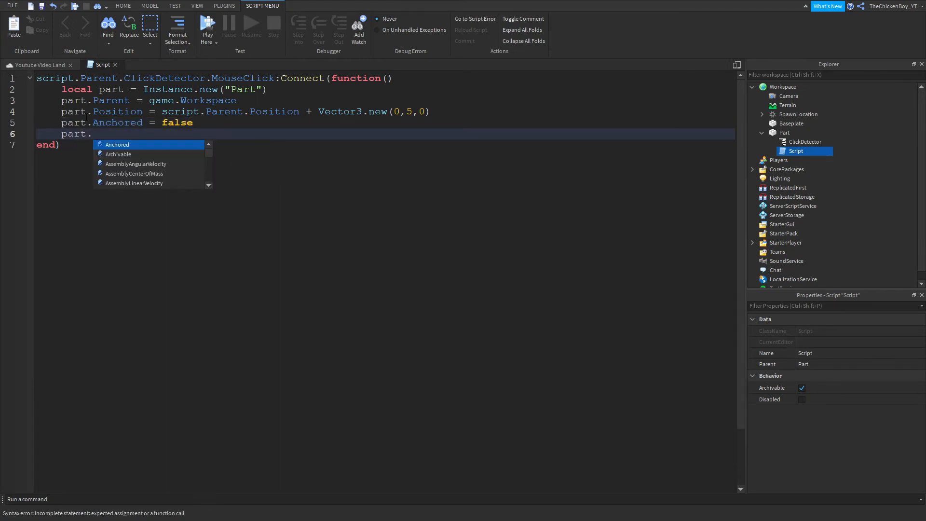
text(Transparency)
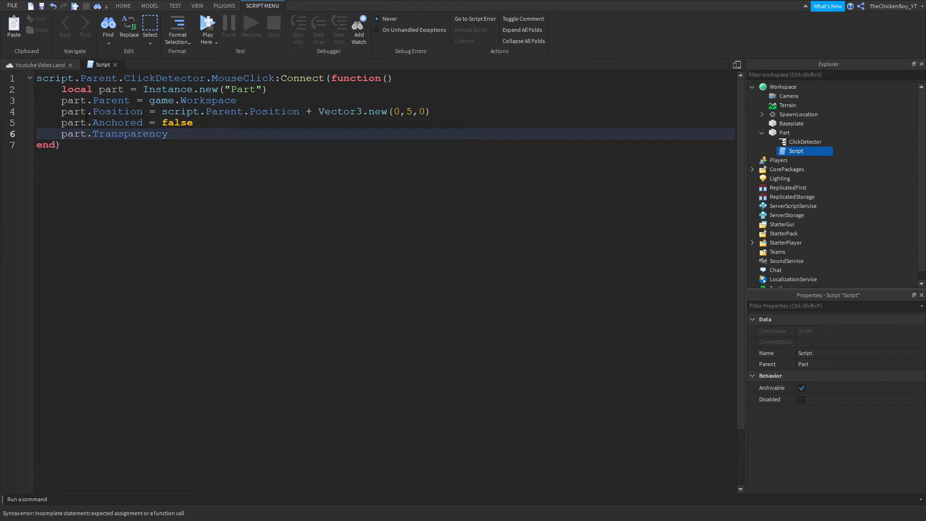
text(=)
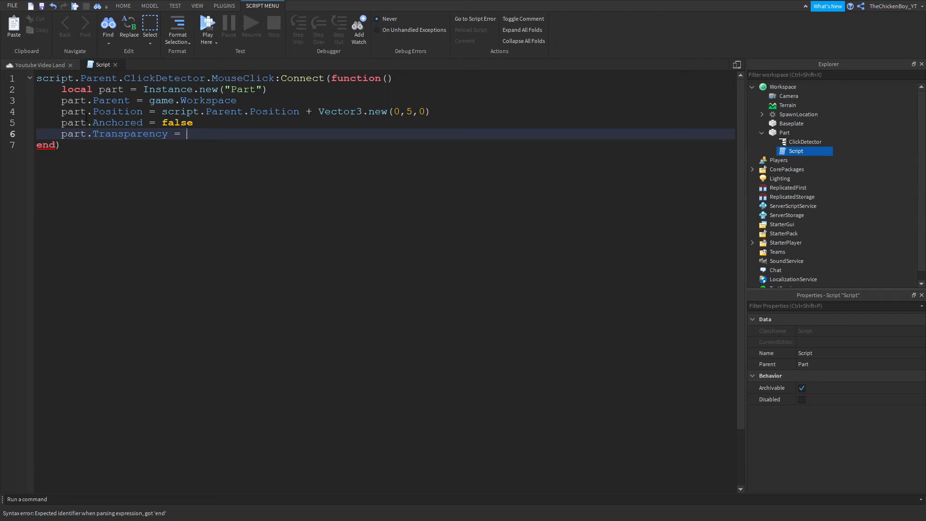
text(0.54)
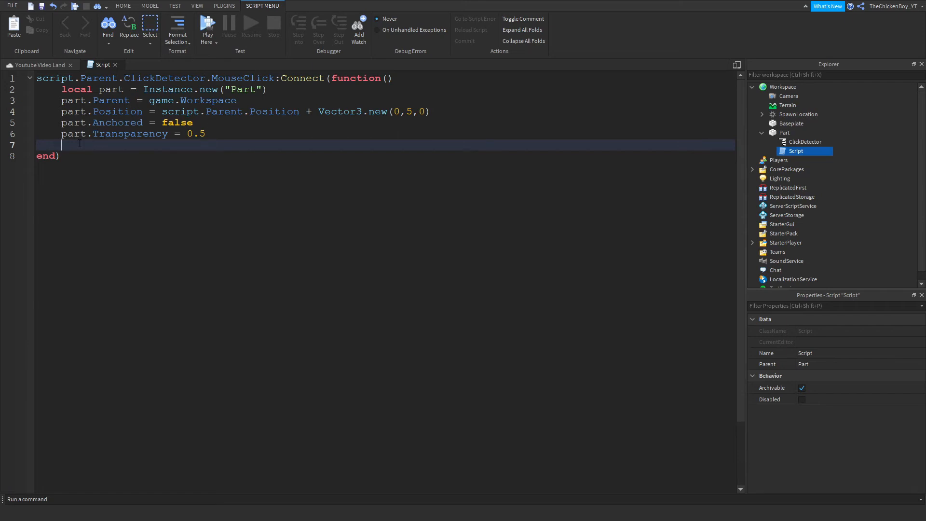
mouse_move(866, 115)
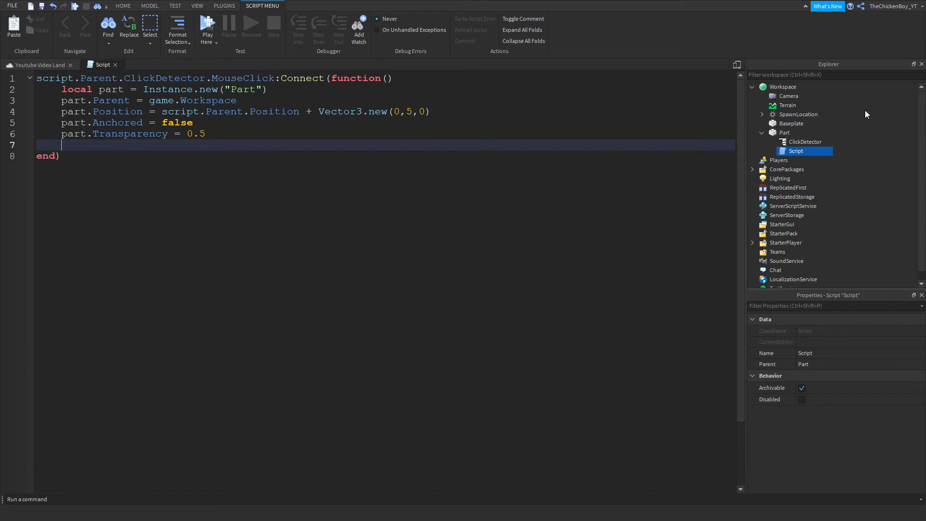
click(784, 132)
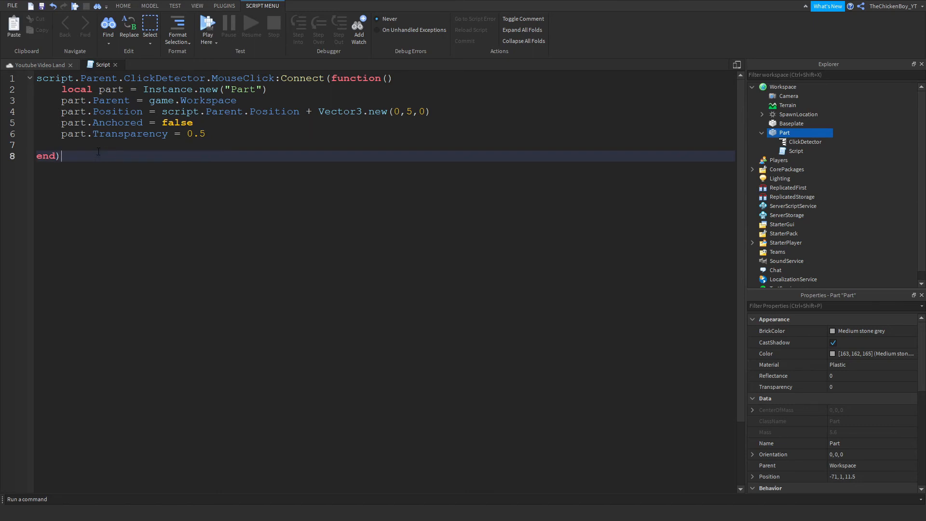
Step: Add part.Size = Vector3.new(4,2,1) on the empty script line
click(89, 145)
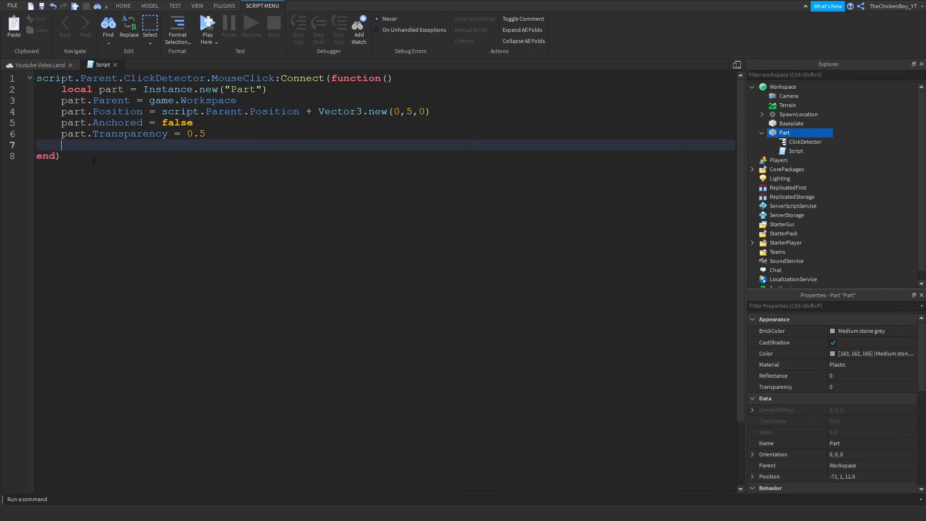
text(part.Size)
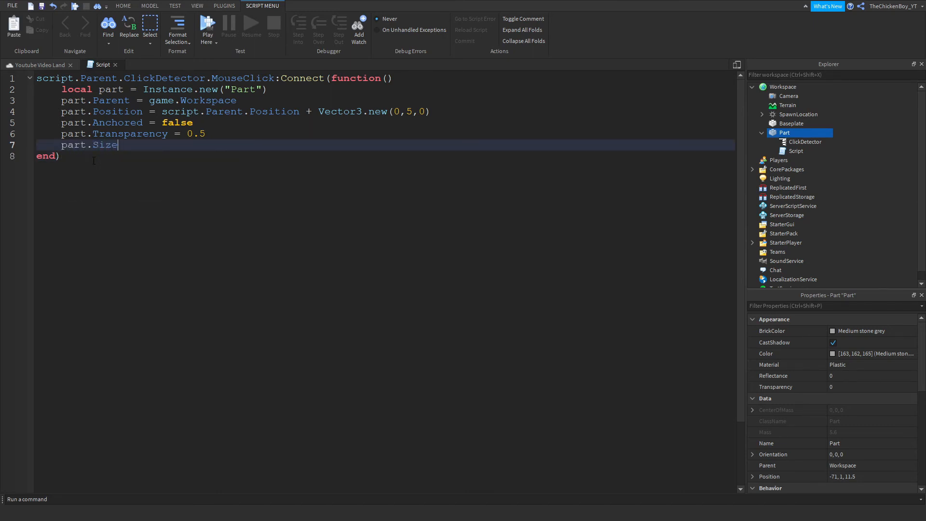
text(=)
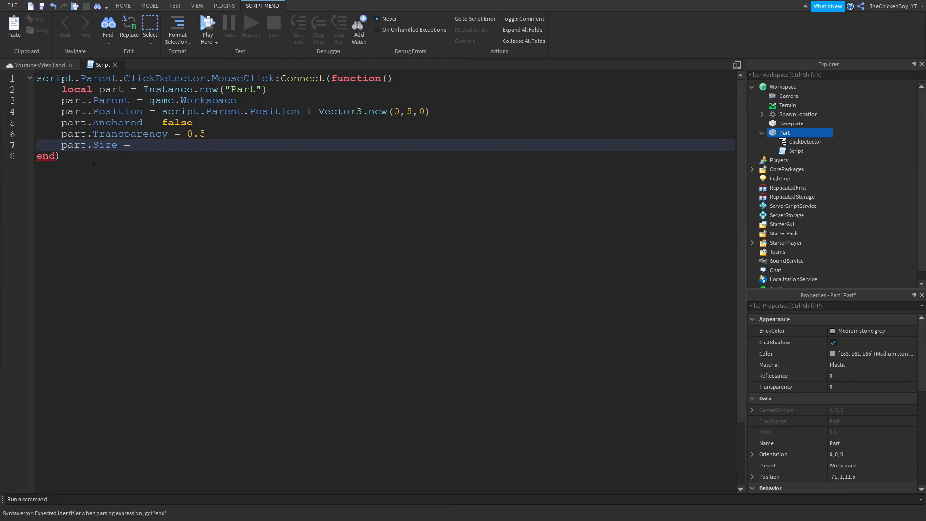
text(Vector3.new()
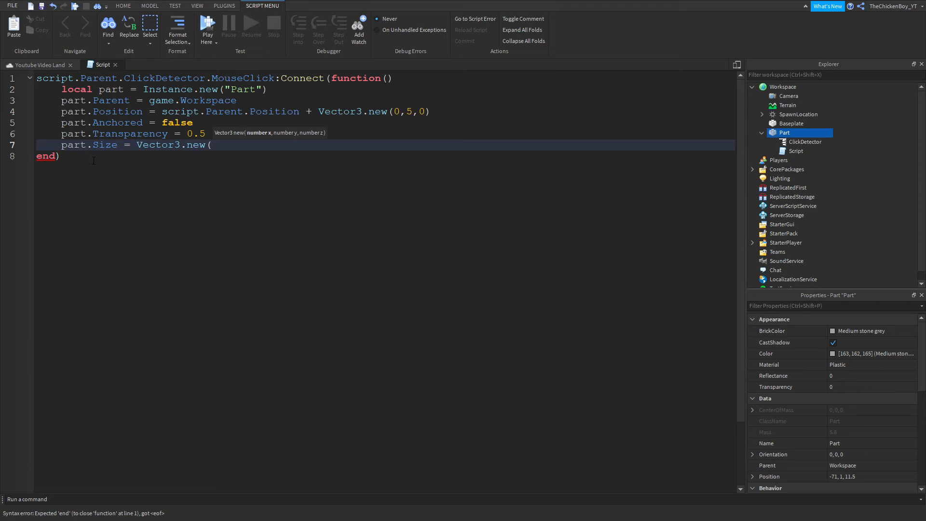
text(3)
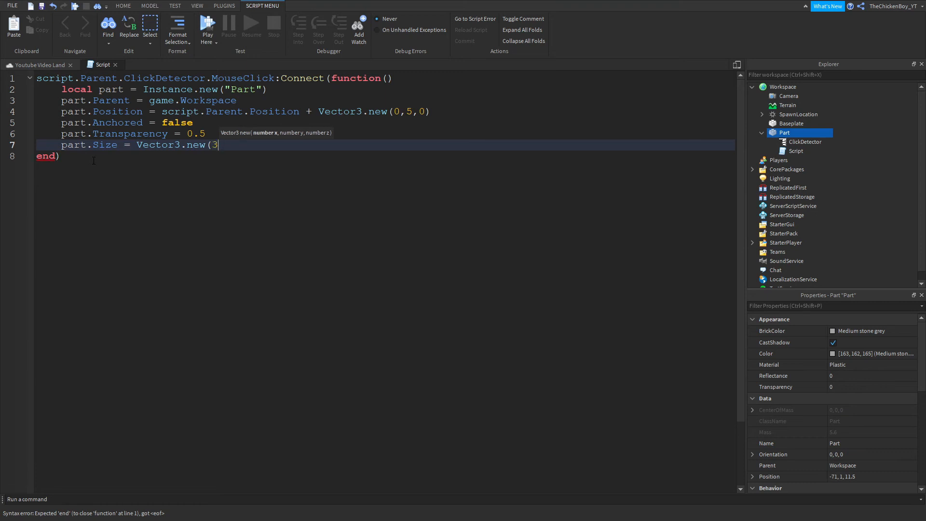
text(,2,)
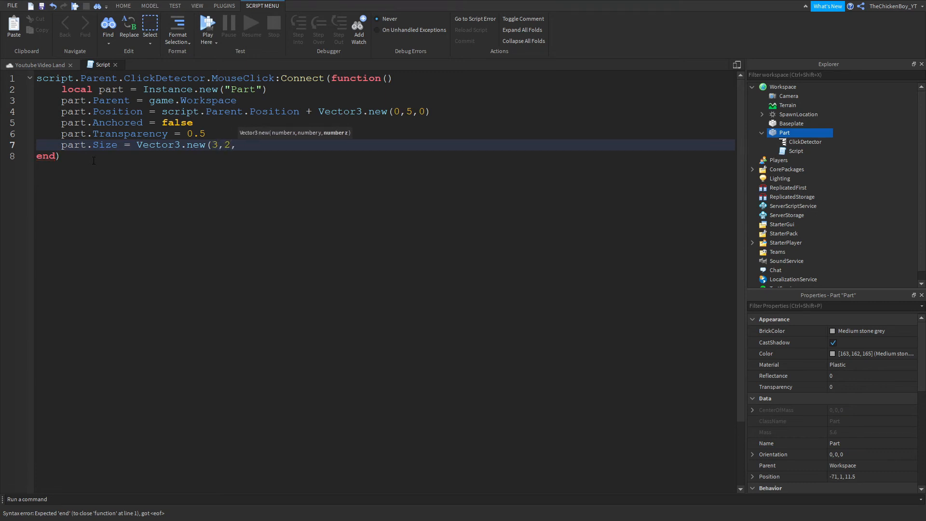
text(3))
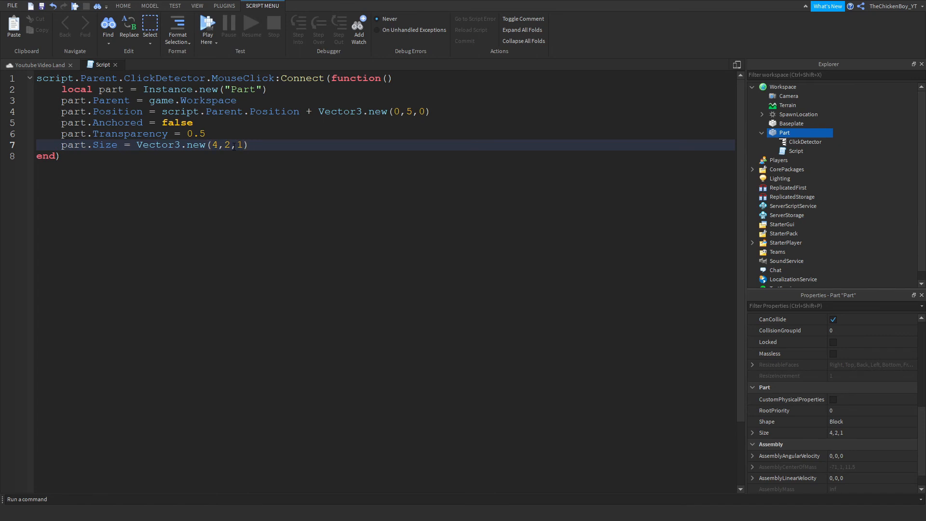
Step: Add part.BrickColor = BrickColor.new("Really red") to the handler
text(part)
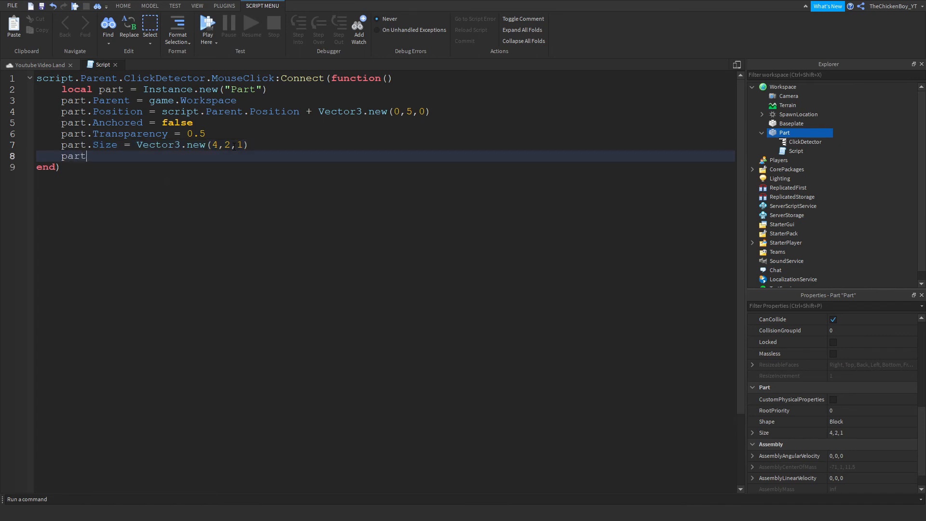
text(.BrickColor)
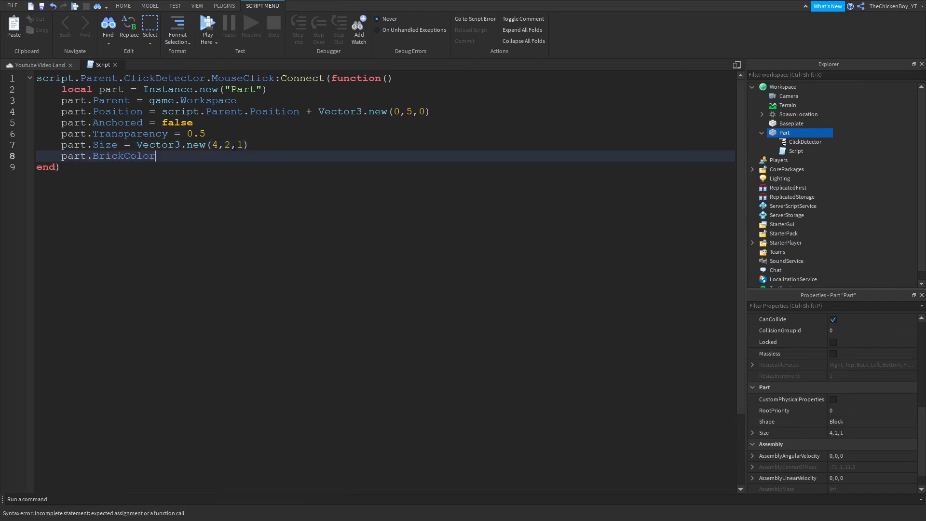
text(= BrickColor)
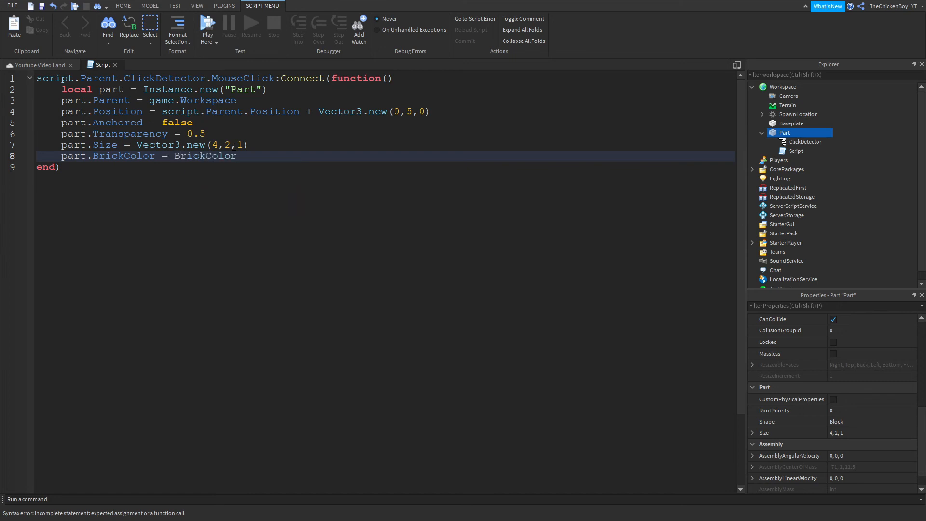
text(.new()_)
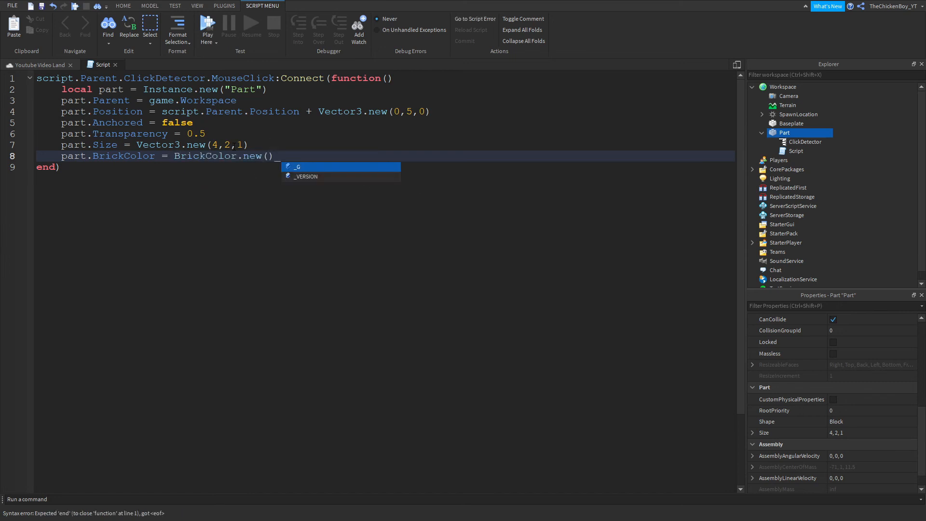
text("")
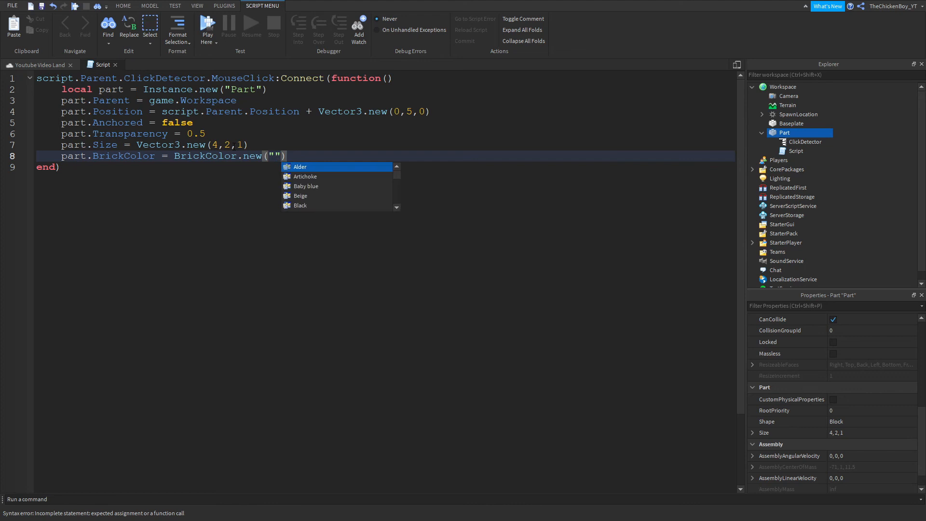
text(Re)
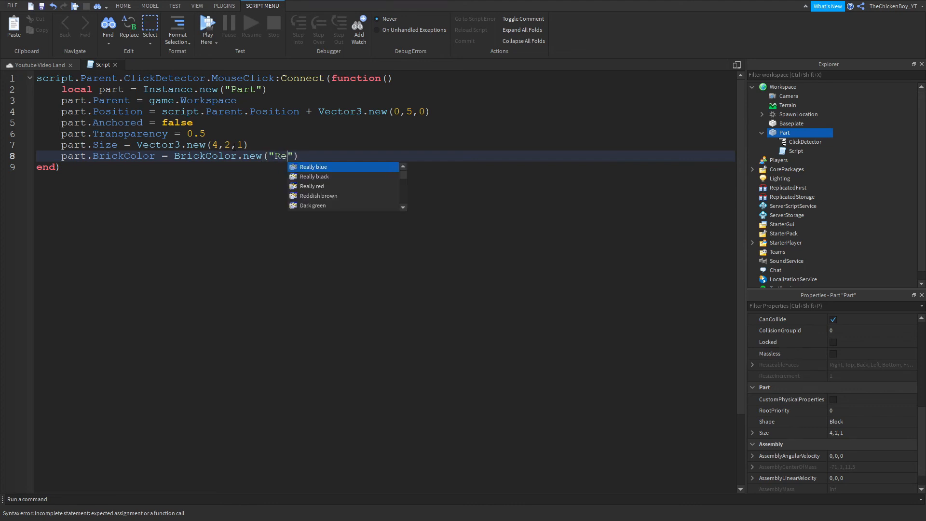
text(ally red)
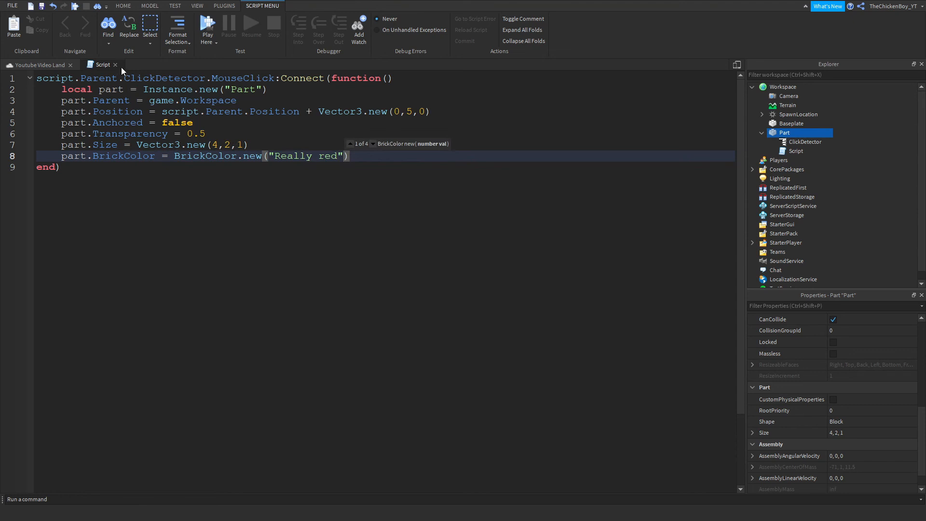
click(123, 6)
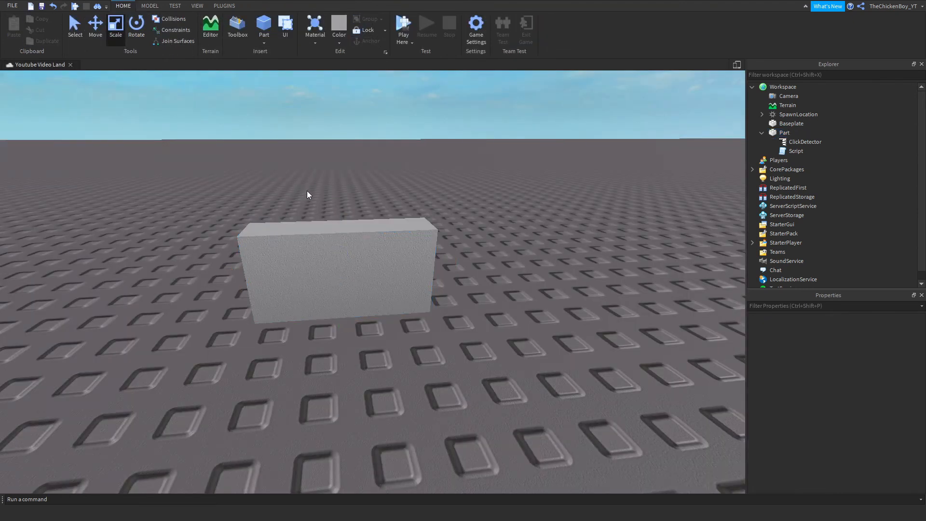
mouse_move(403, 23)
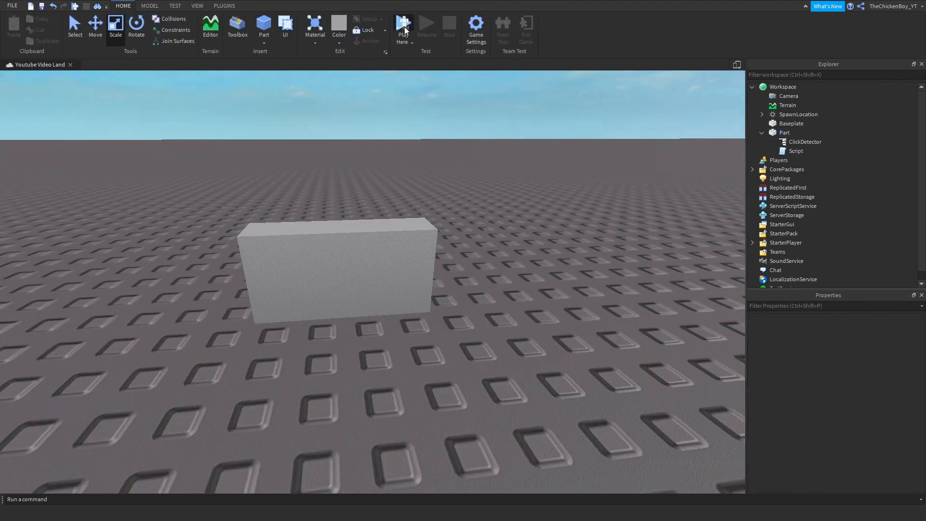
click(403, 24)
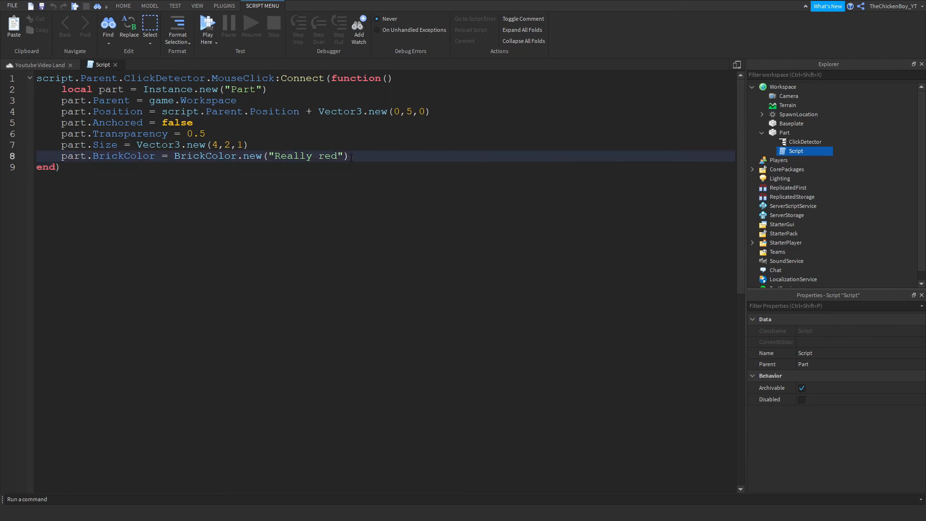
Step: Add part.CanCollide = false, then return to the Youtube Video Land 3D view
text(pairs())
text(part.Canc)
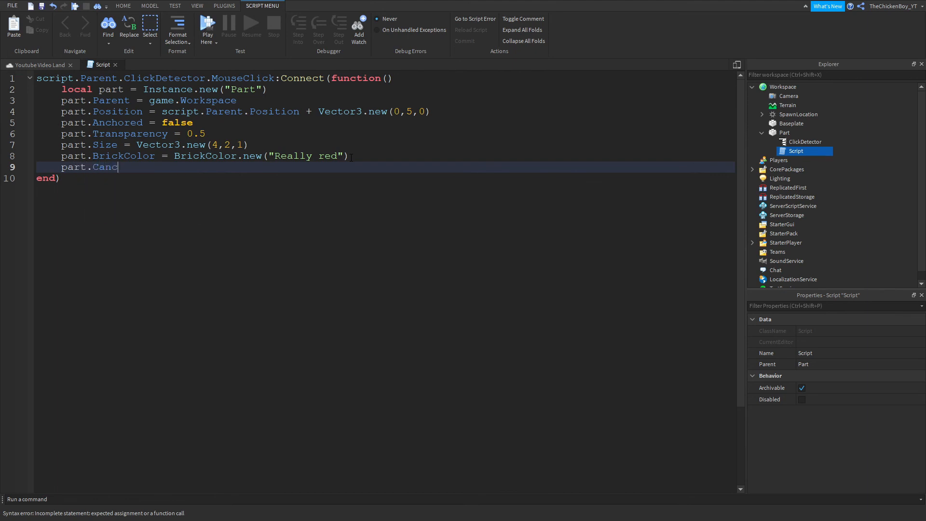
text(olli)
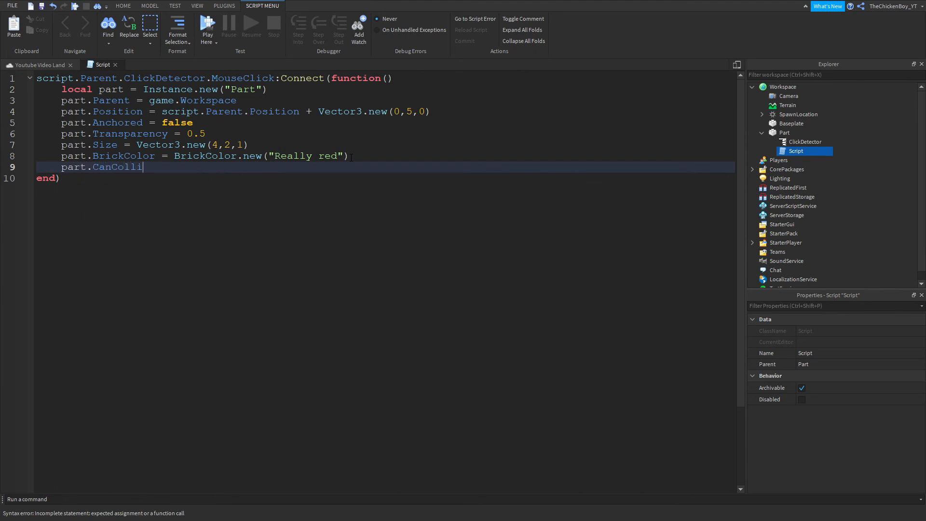
text(de = true)
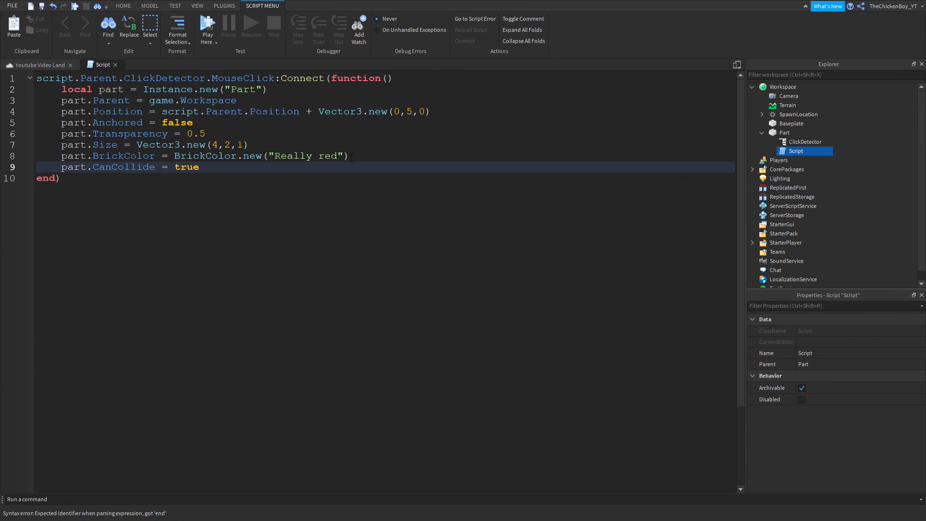
text(false)
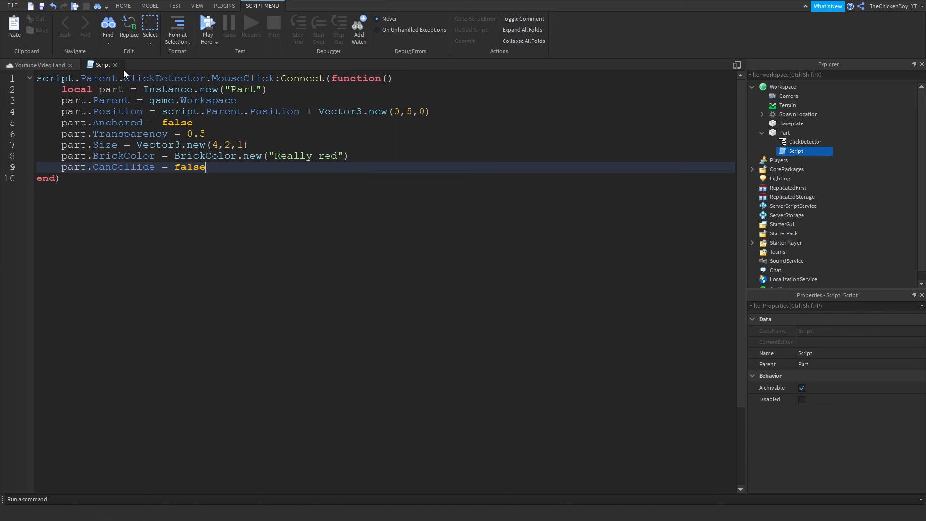
click(123, 6)
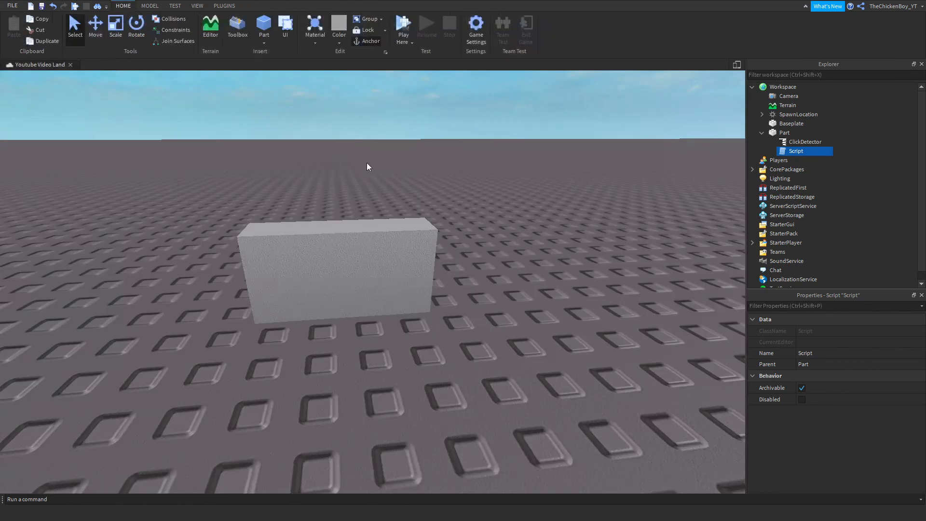